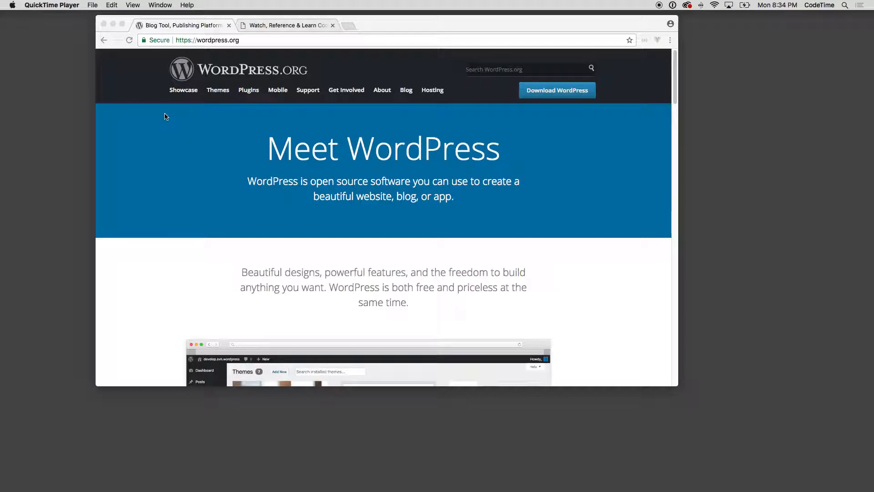
mouse_move(260, 38)
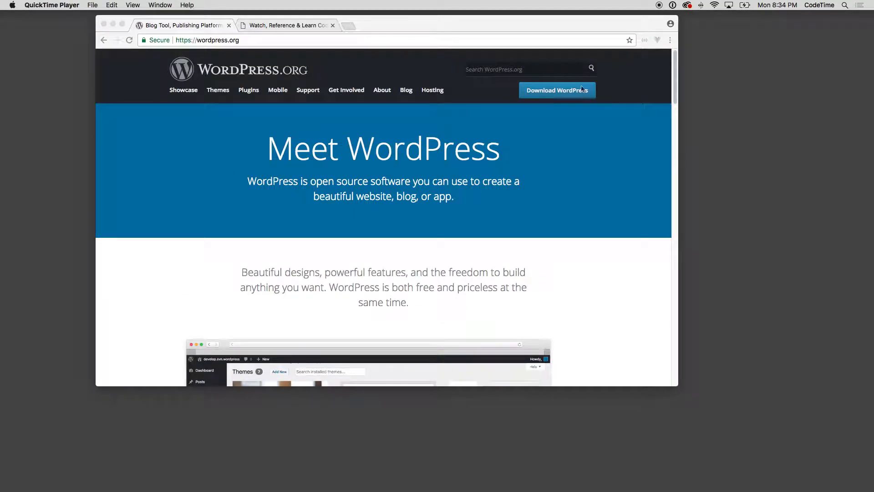
Download the WordPress 4.8.2 zip from the wordpress.org download page
click(557, 90)
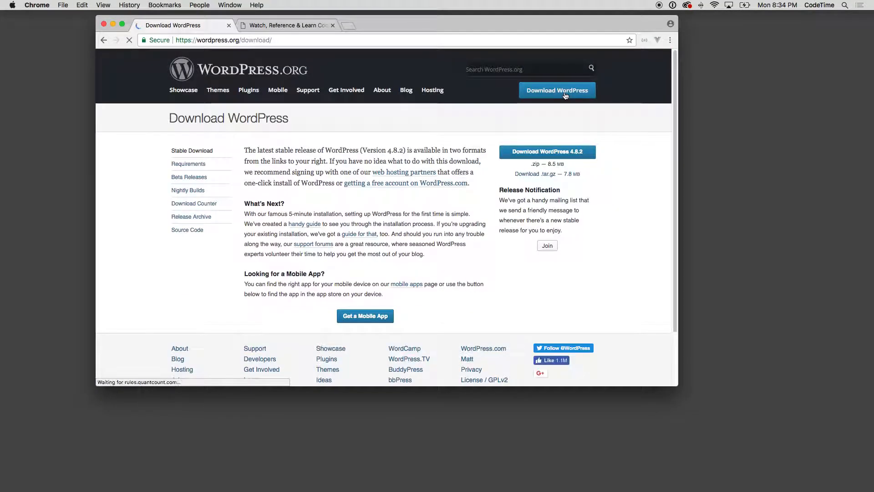
click(547, 151)
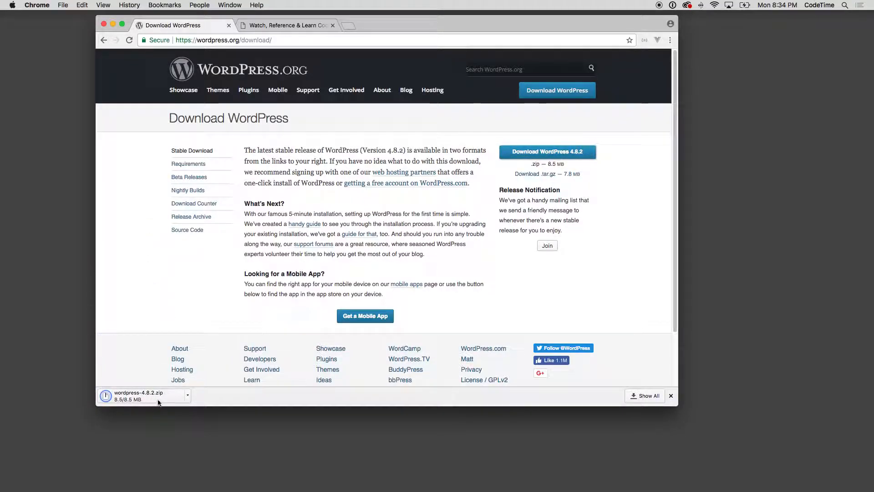
double_click(132, 395)
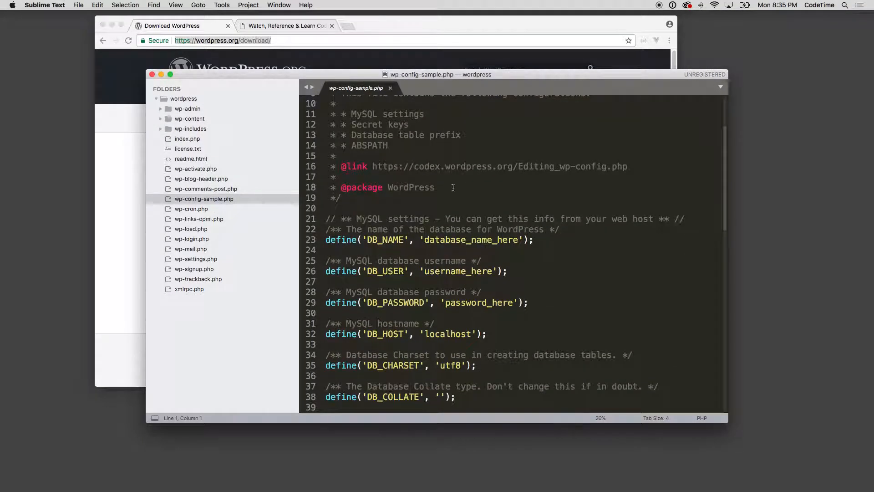
Set DB_NAME to wordpress, DB_USER to root, empty DB_PASSWORD, and paste generated keys and salts
text(roo)
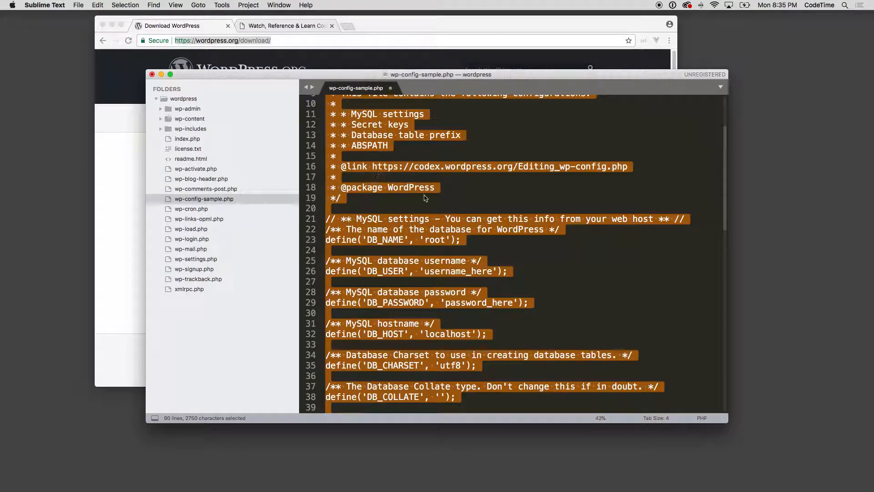
text(wordpress)
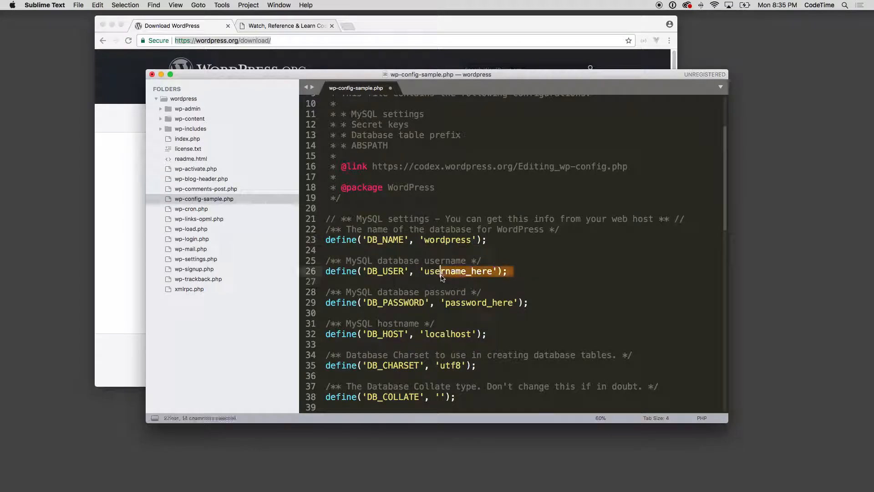
text(root)
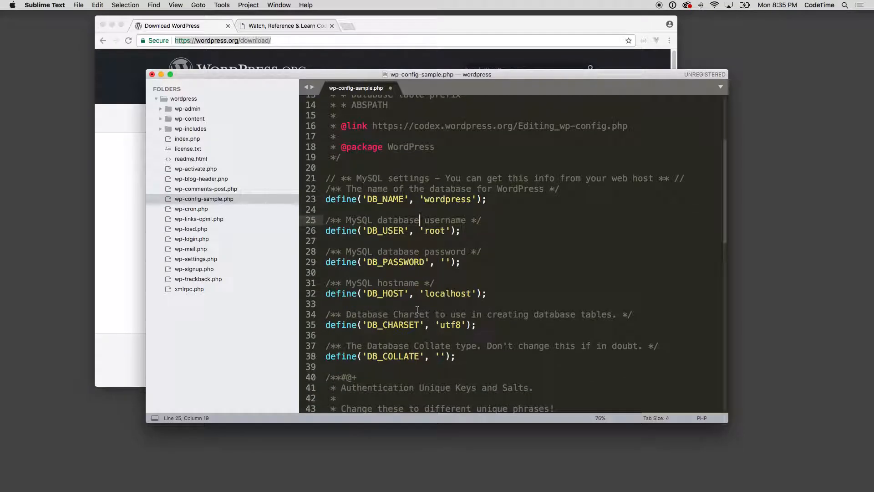
scroll(down, 3)
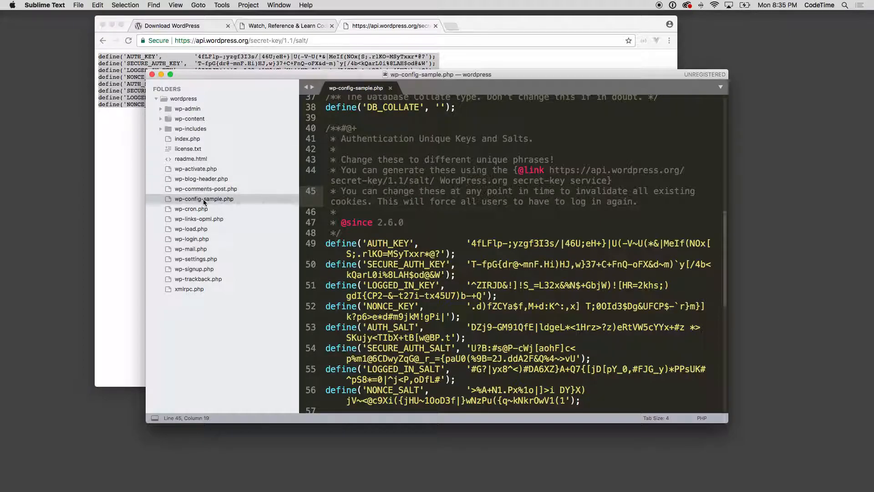
Rename wp-config-sample.php to wp-config.php in the sidebar and save it
right_click(203, 199)
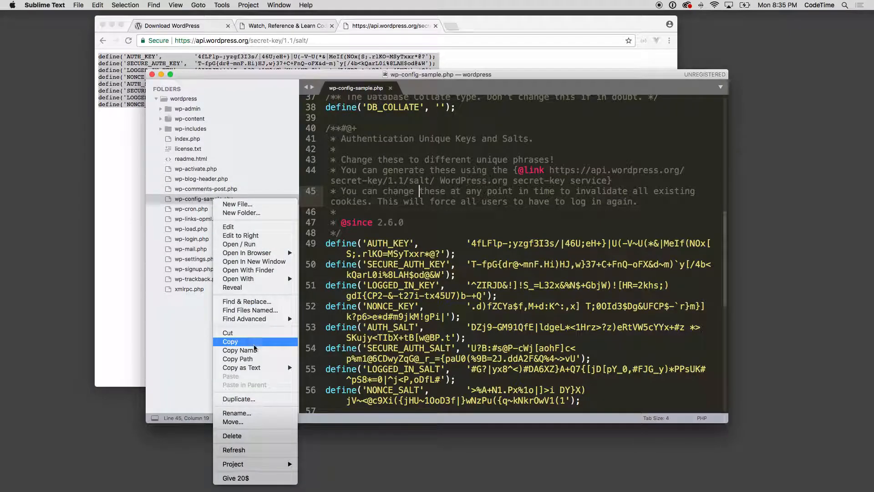
click(236, 413)
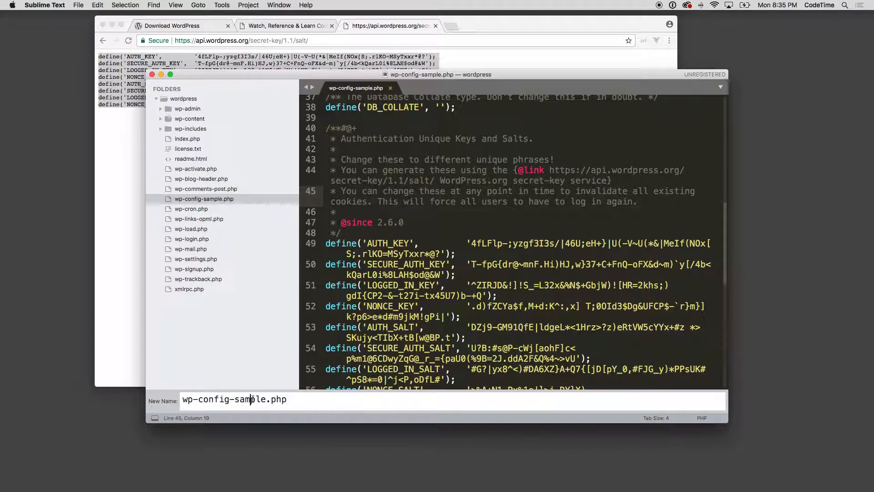
text(wp-config.php)
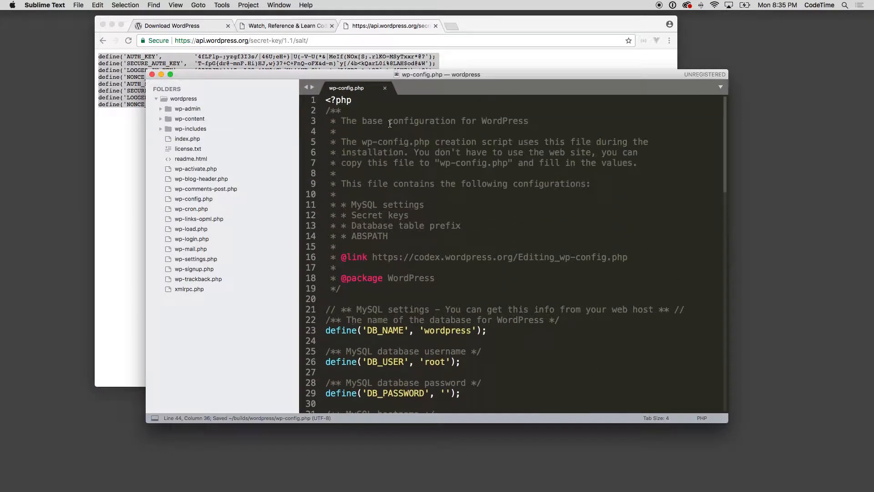
scroll(down, 3)
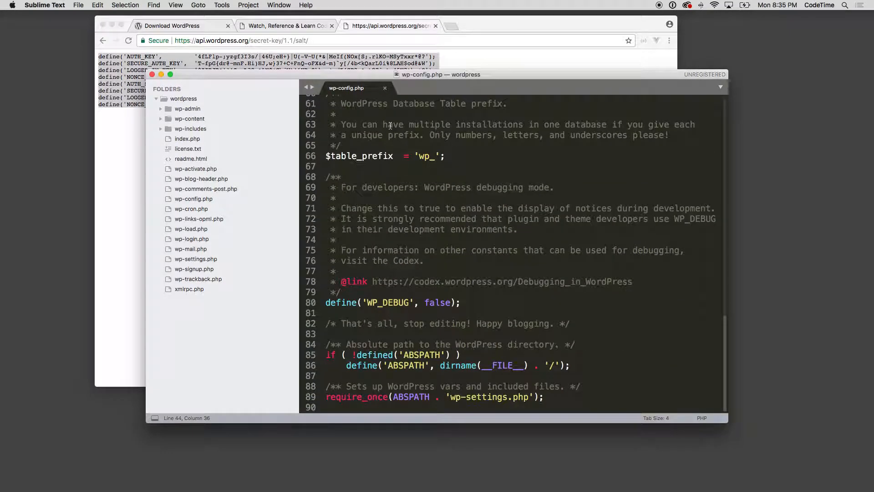
mouse_move(430, 300)
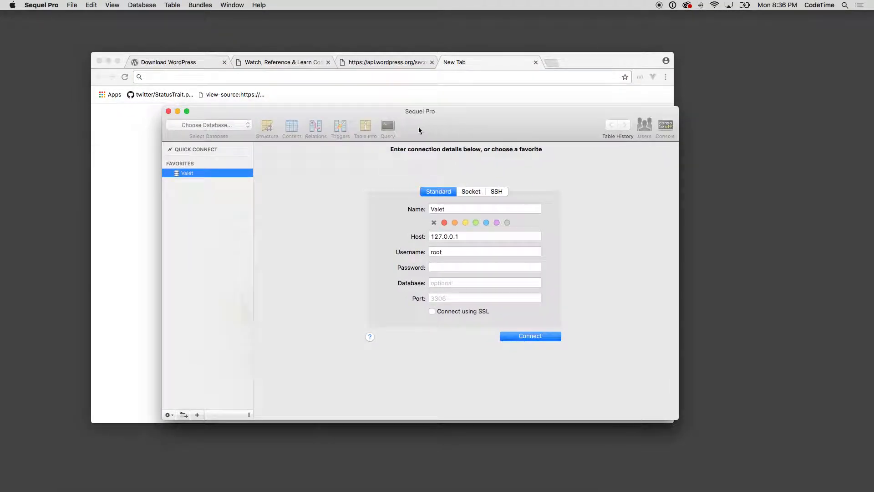
mouse_move(366, 225)
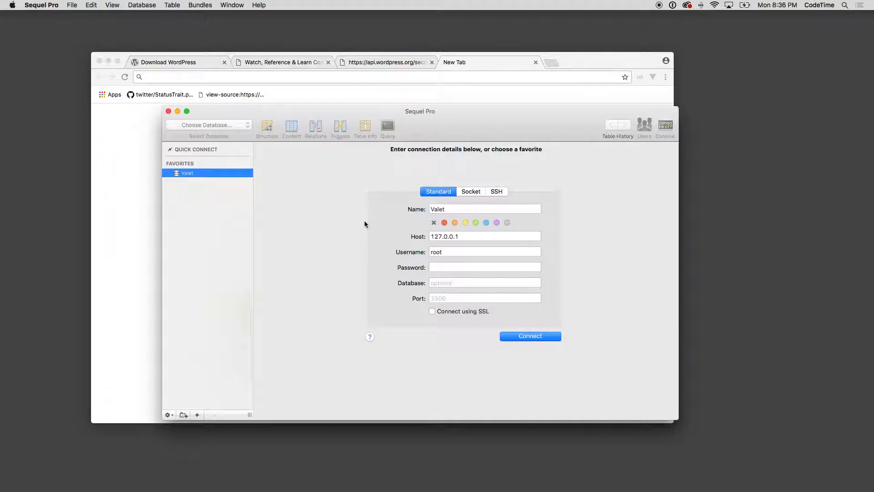
Connect to the Valet server, add a database named wordpress, then close the Sequel Pro window
click(530, 336)
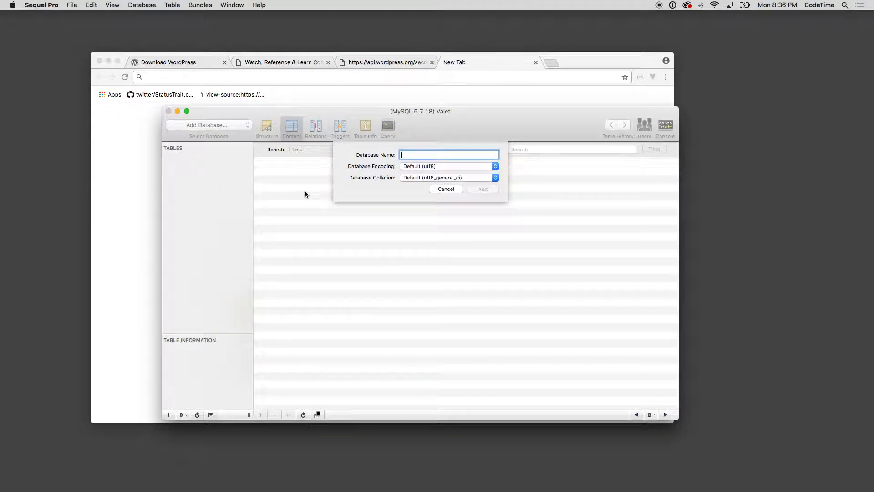
text(wordpress)
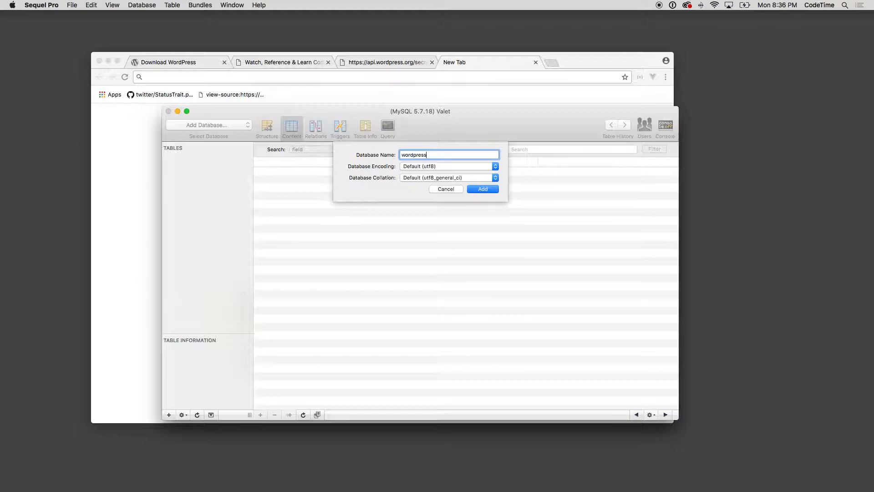
click(482, 189)
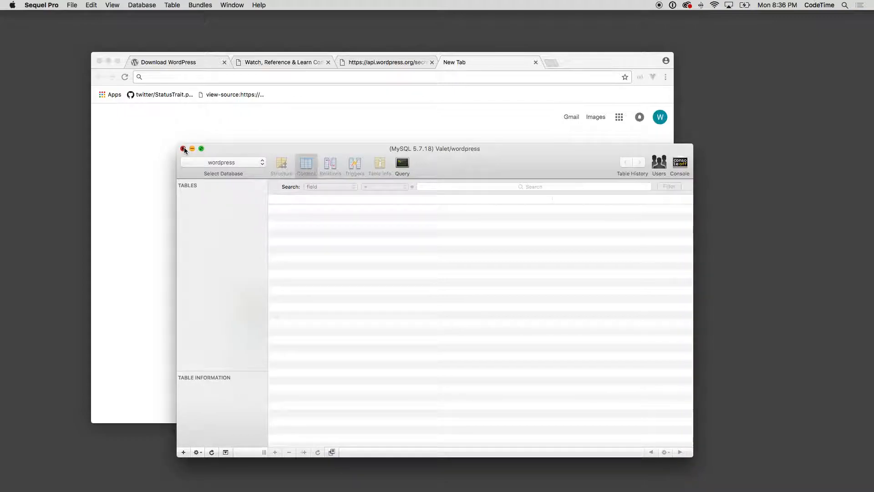
click(184, 149)
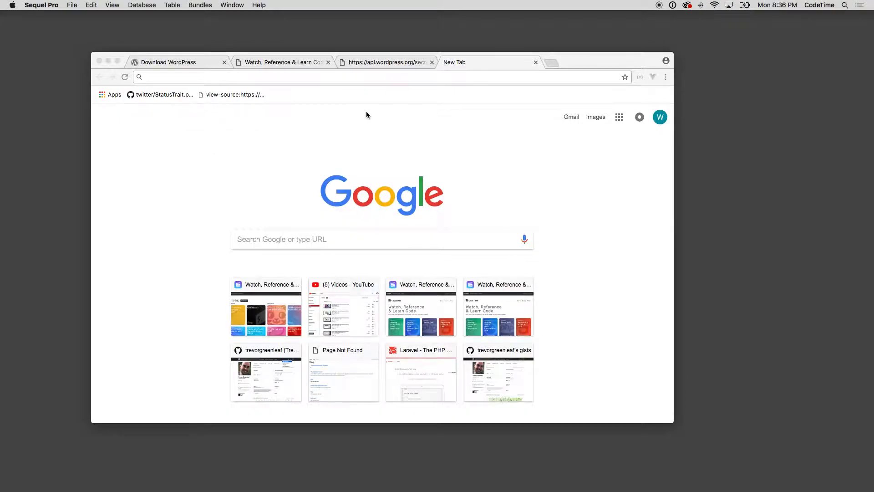
mouse_move(379, 83)
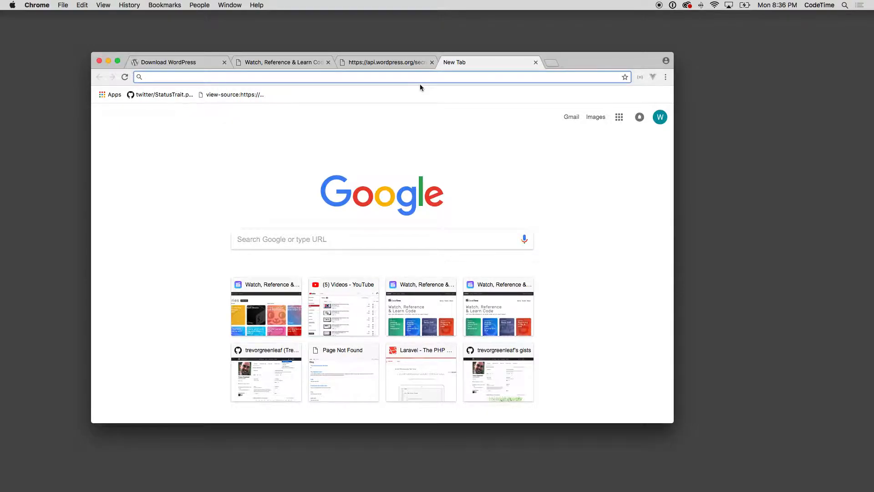
Go to wordpress.dev and continue the installer in English (United States) to the site information form
text(wordpress.dev/wp-admin/install.php)
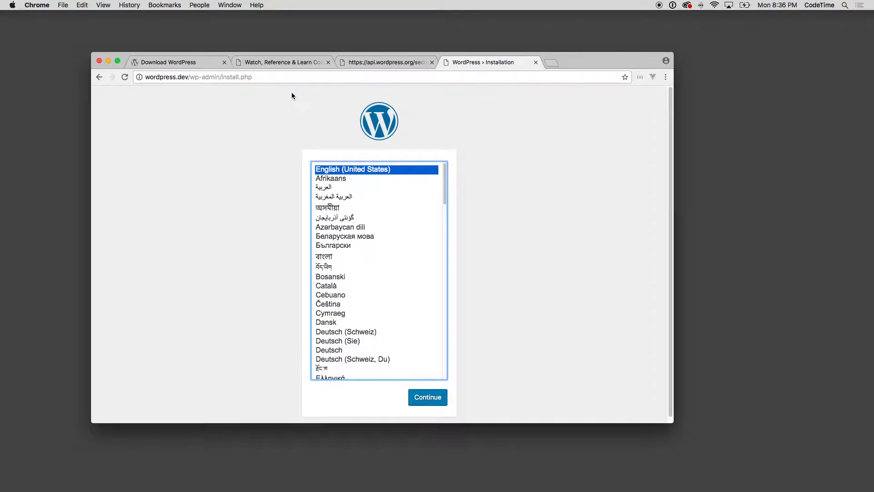
click(428, 397)
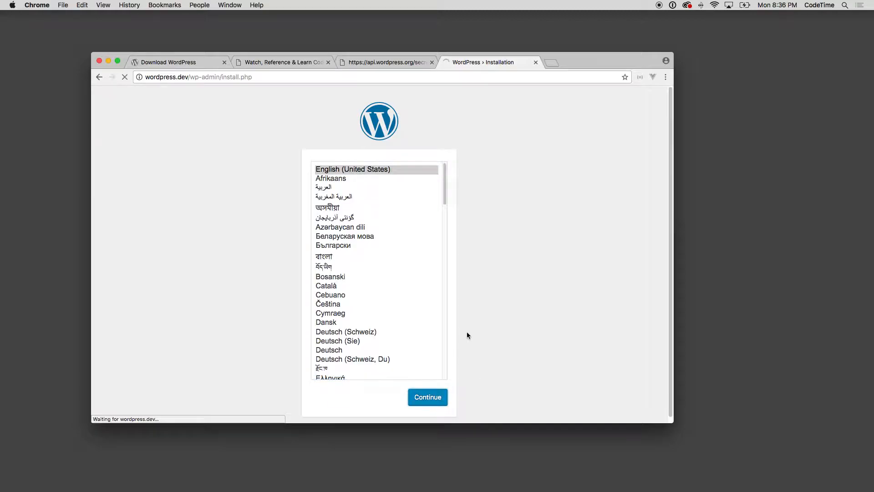
click(427, 397)
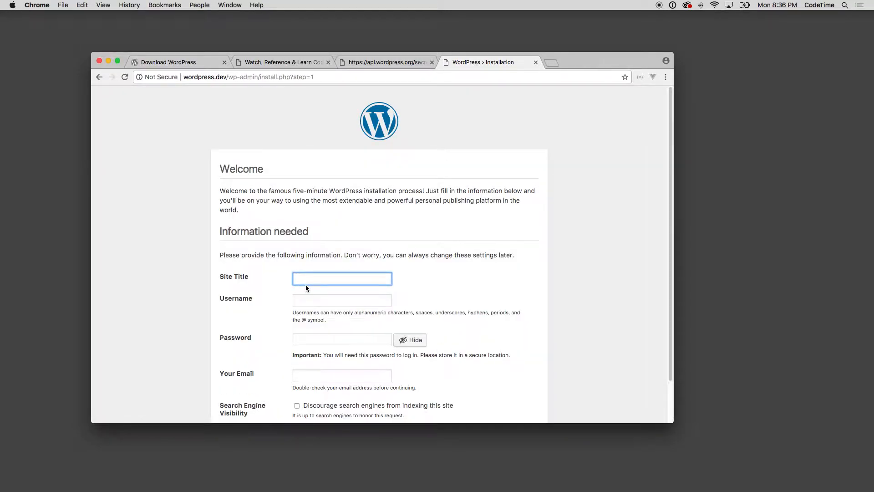
text(wordpress)
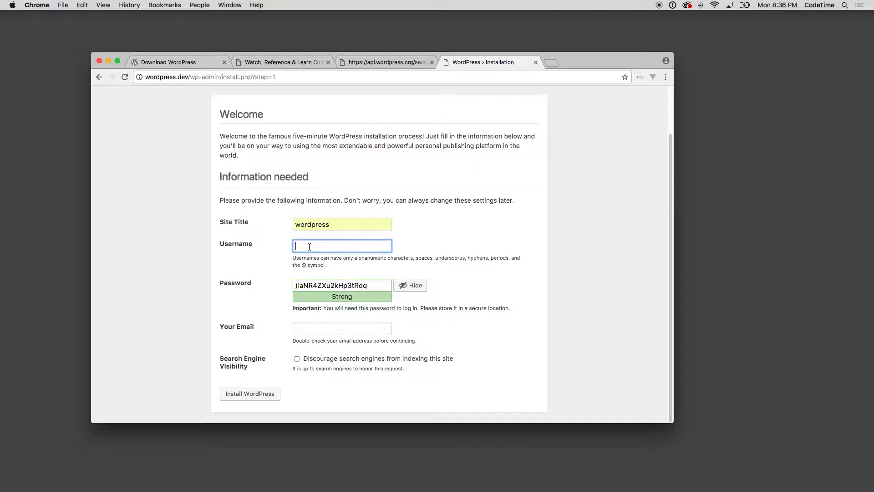
text(trevor)
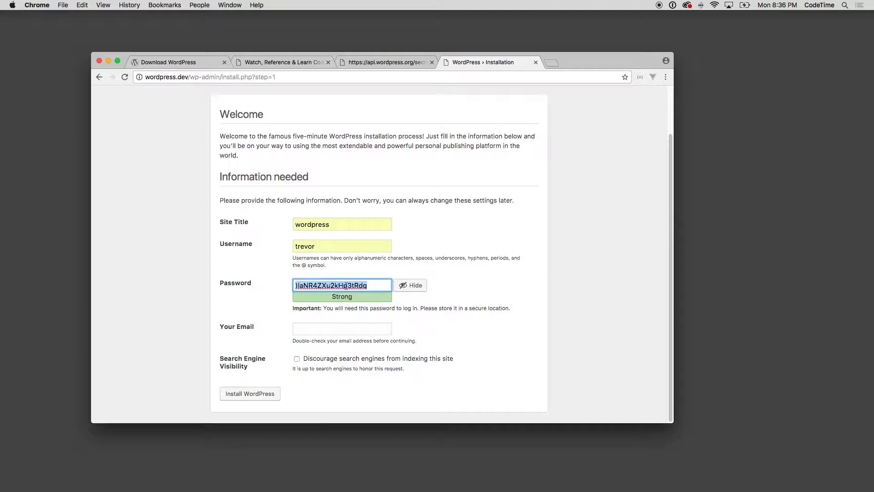
click(342, 329)
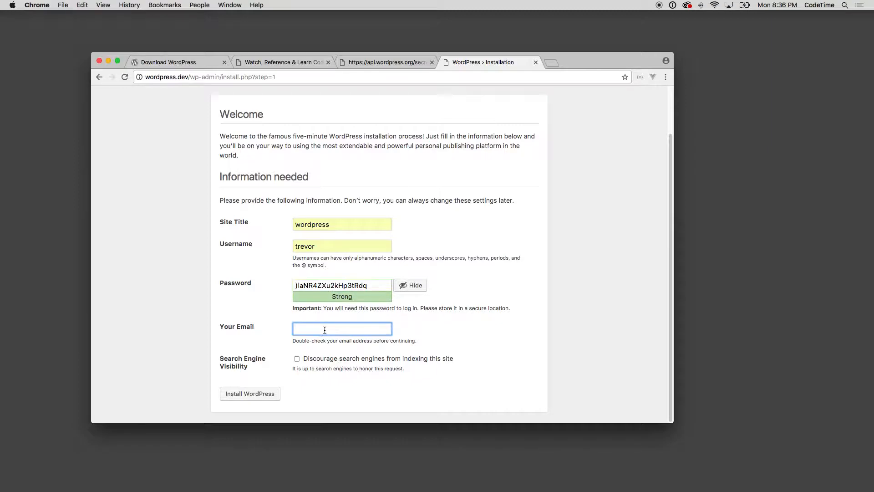
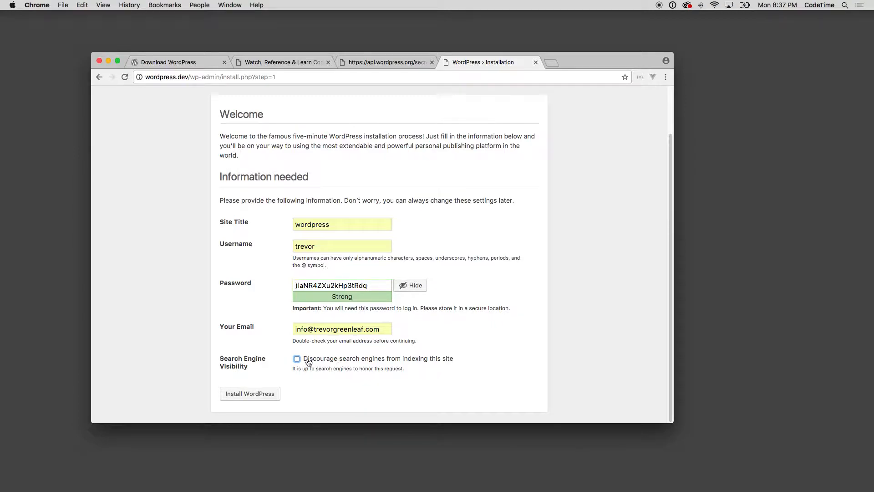
mouse_move(317, 354)
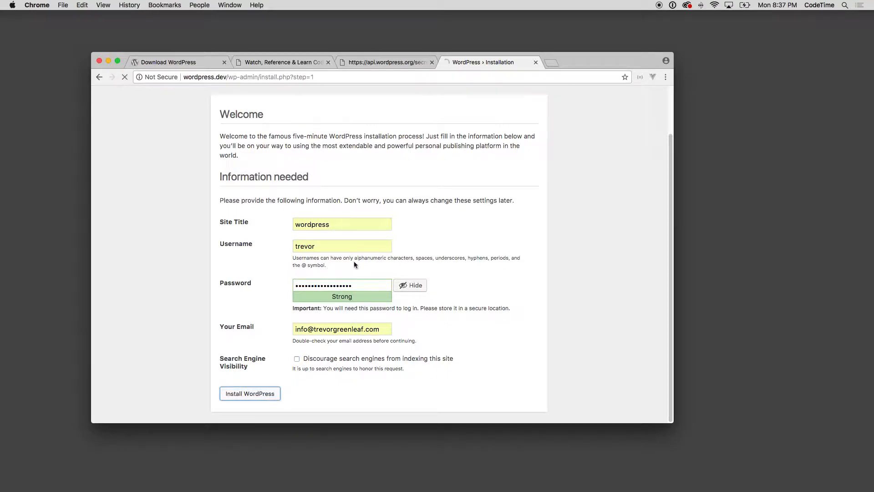
click(249, 393)
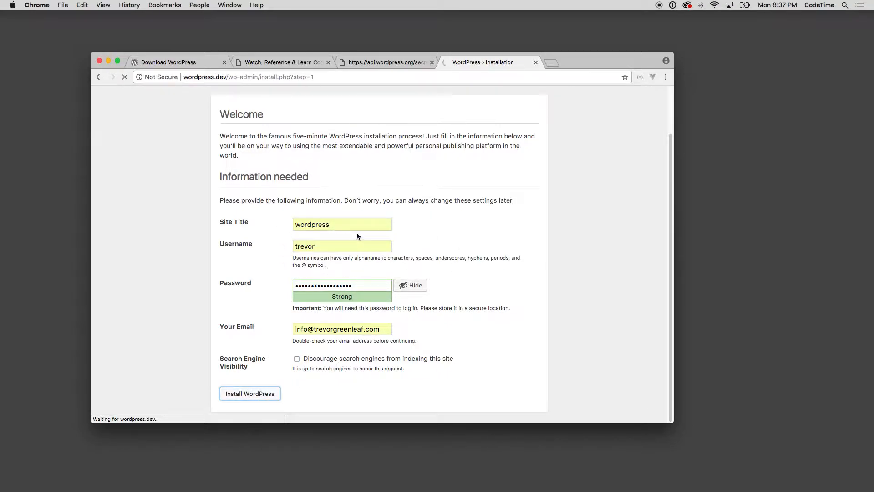
mouse_move(361, 227)
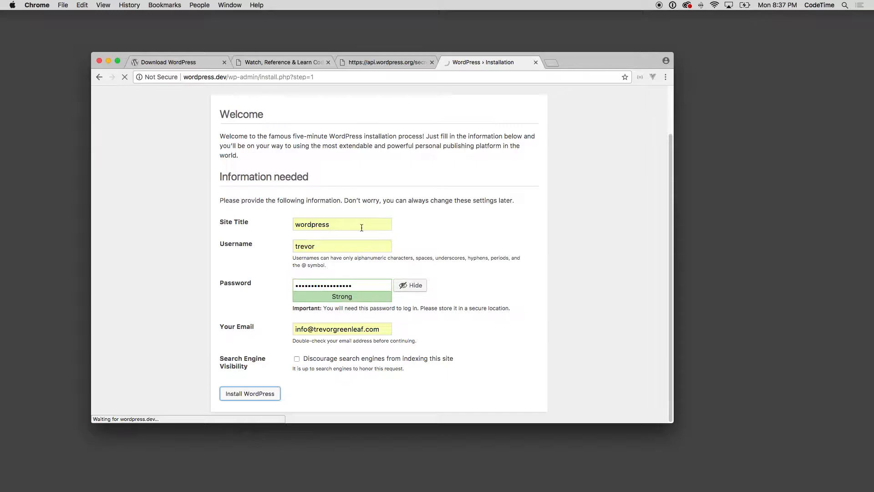
Close the secret-key generator tab, then proceed to Log In from the Success page
click(385, 62)
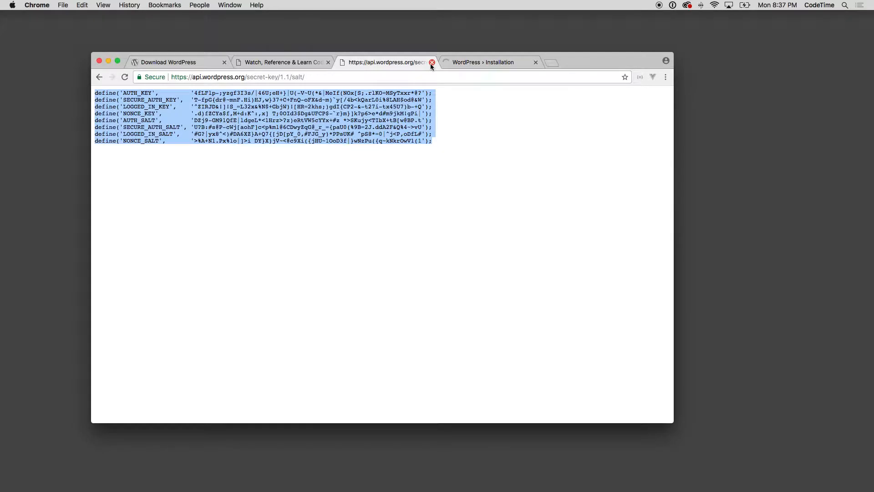
click(431, 62)
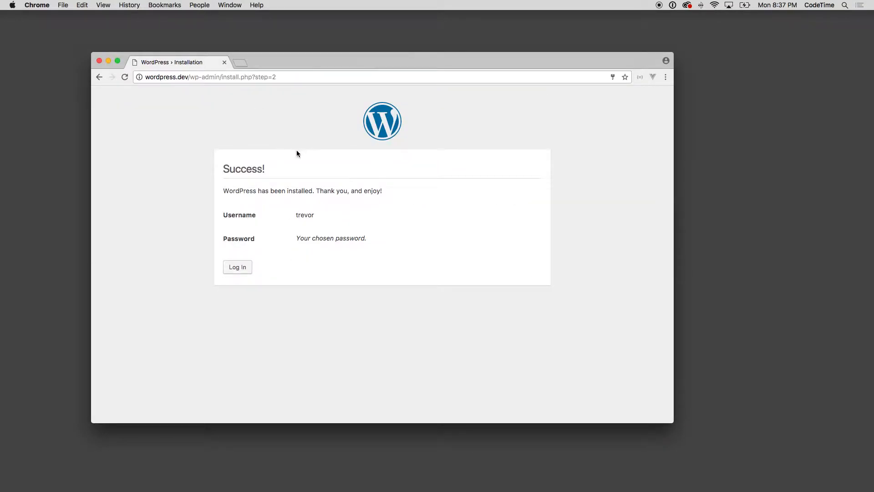
click(237, 267)
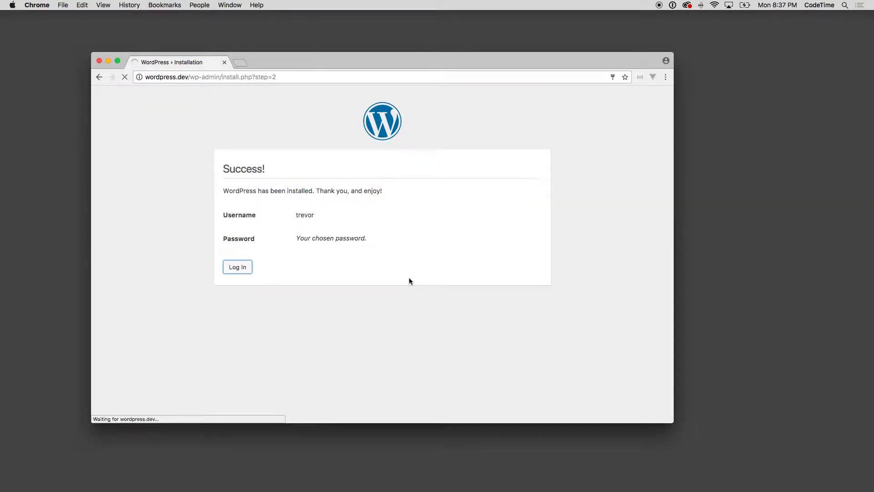
Log in as trevor with the password and reach the admin Dashboard
click(237, 267)
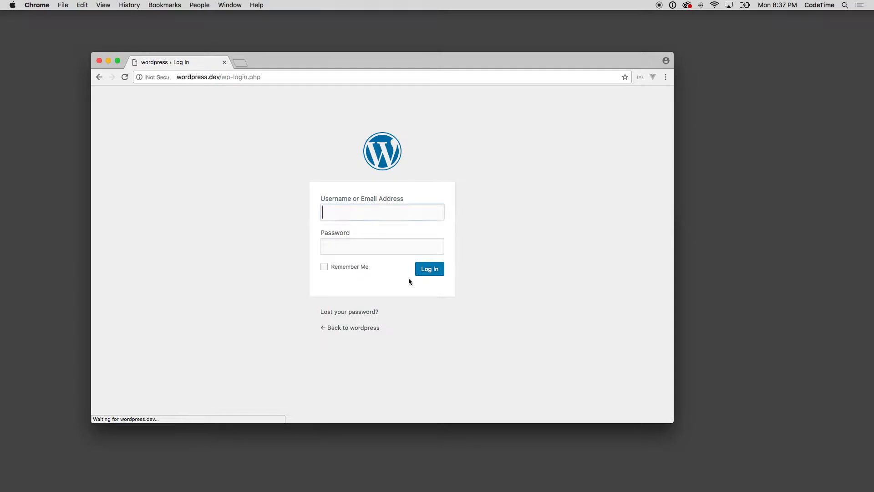
click(382, 246)
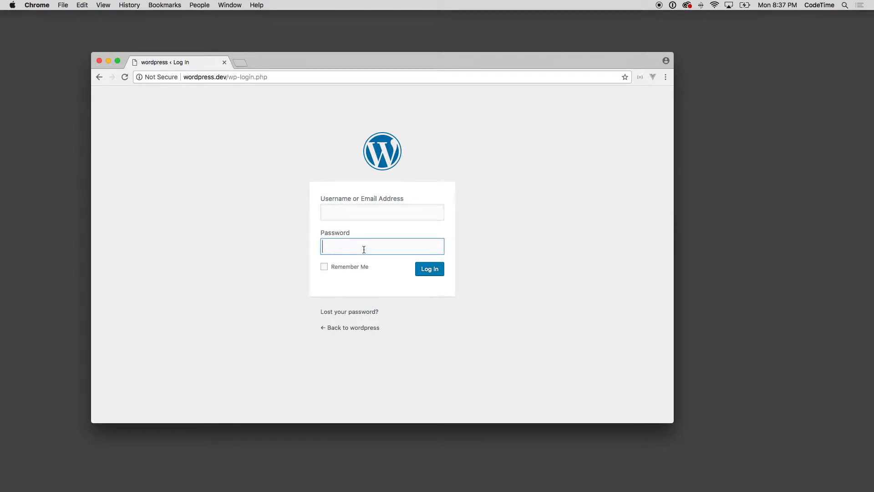
text(trevor)
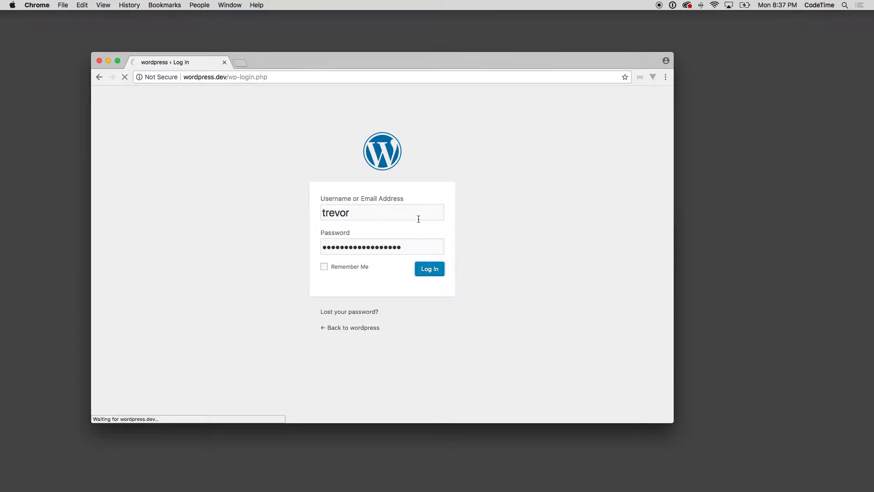
click(430, 268)
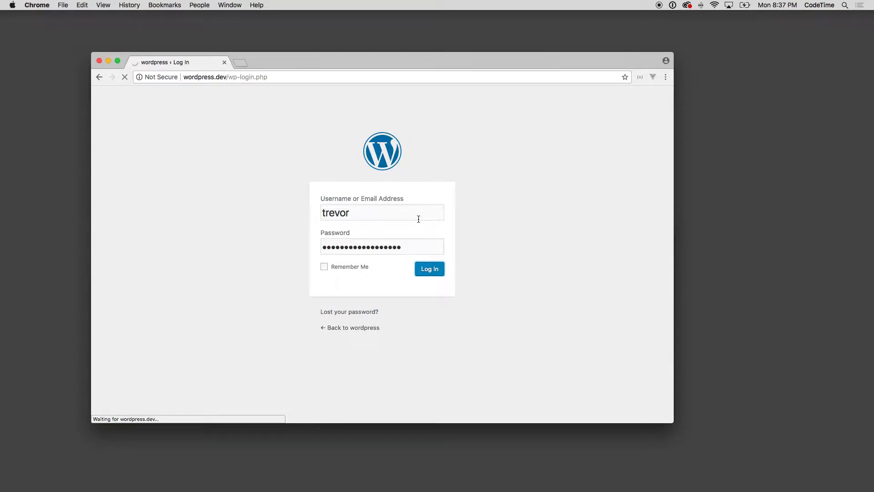
click(429, 269)
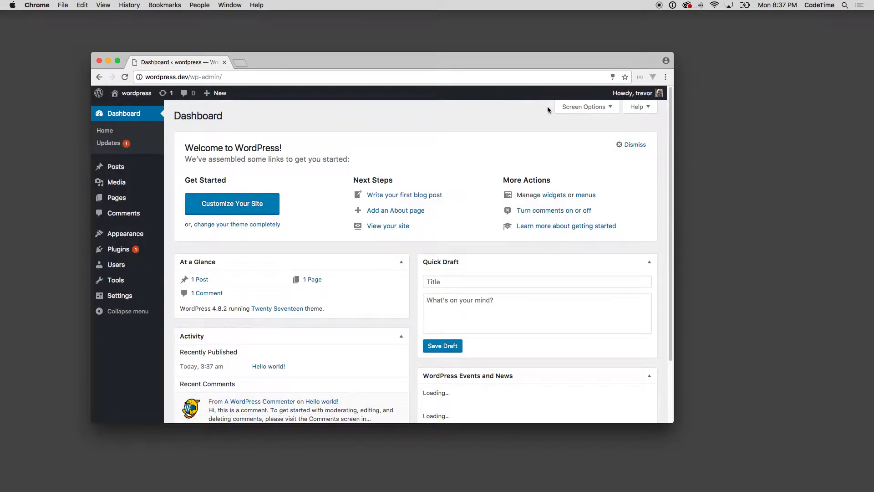
Hide all dashboard panels via Screen Options, then go to Pages > All Pages
click(586, 107)
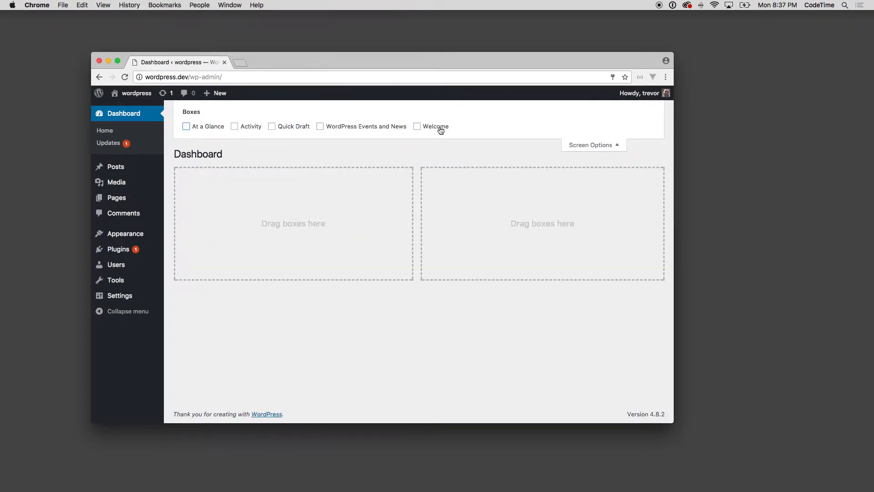
click(590, 145)
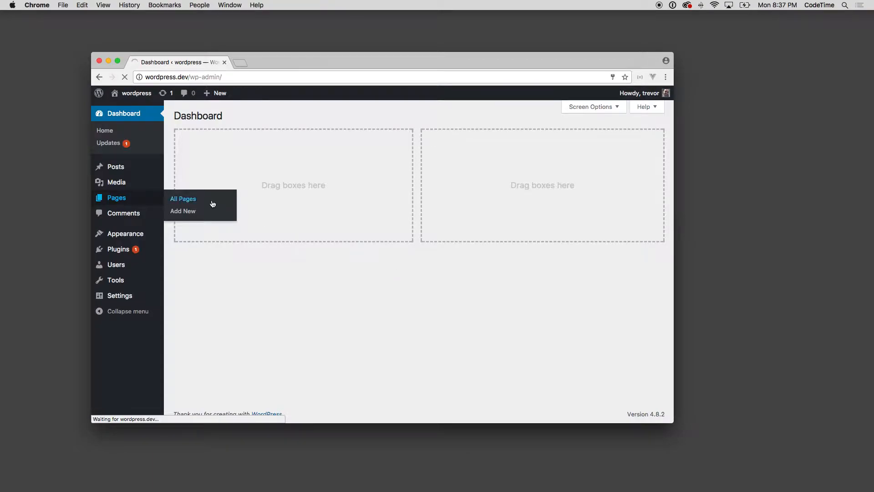
mouse_move(123, 198)
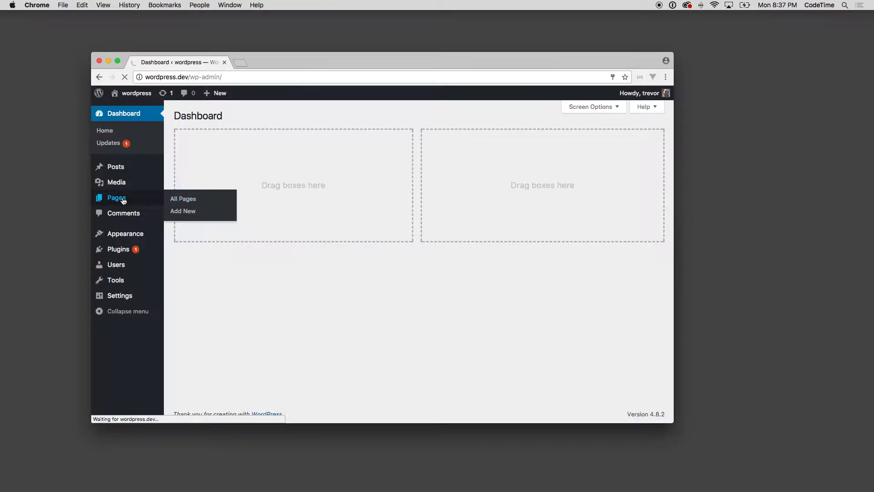
mouse_move(117, 264)
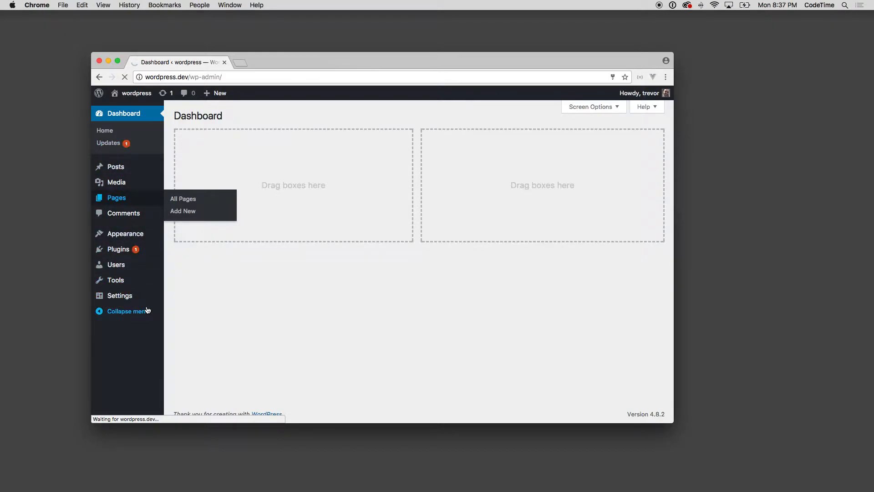
click(182, 198)
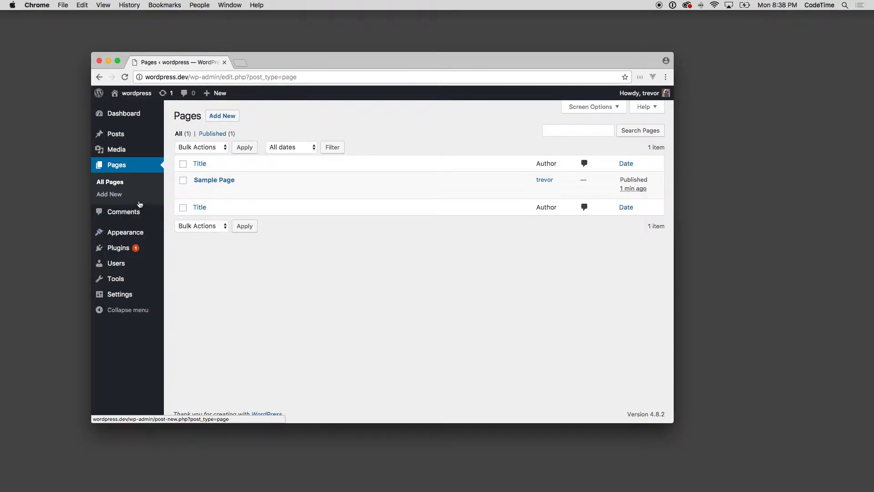
mouse_move(125, 232)
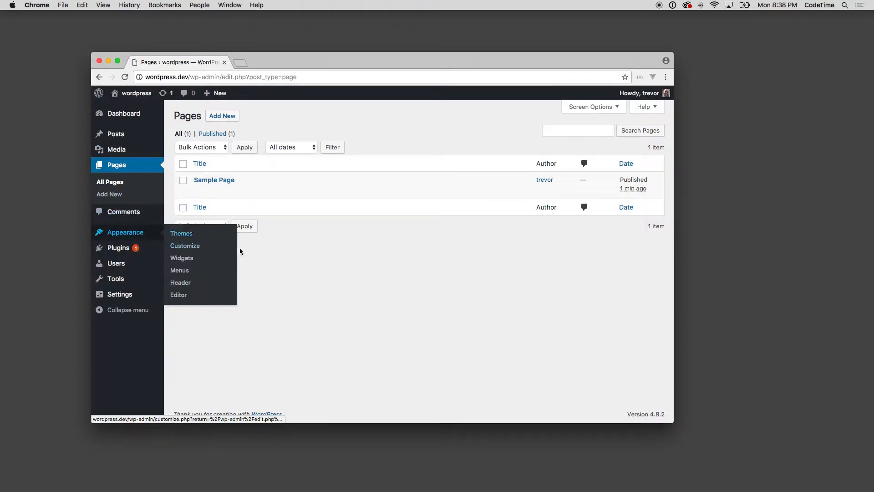
mouse_move(234, 122)
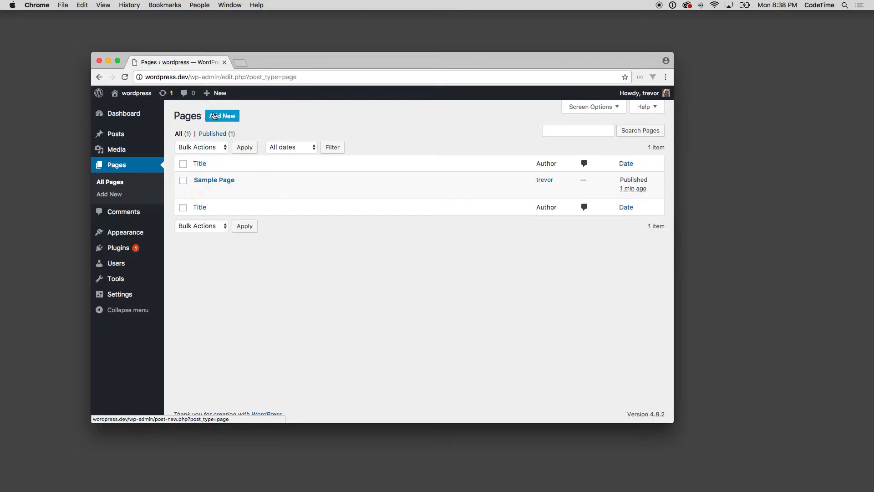
Add a new blank page and place the cursor in its title field
click(221, 115)
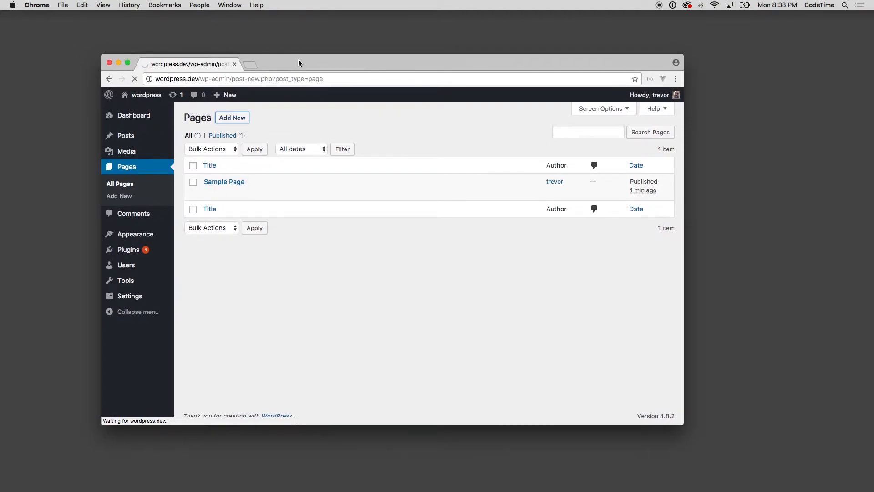
click(232, 117)
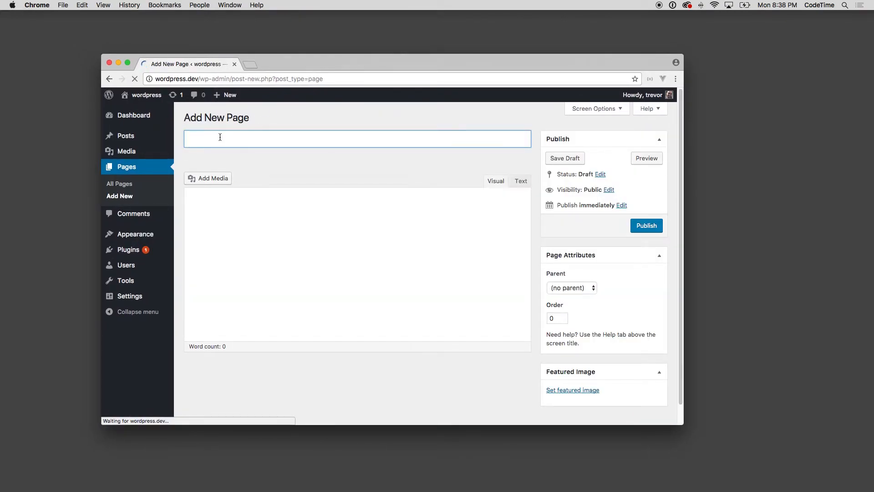
Title the new page 'Home' and publish it at wordpress.dev/home/
text(Home)
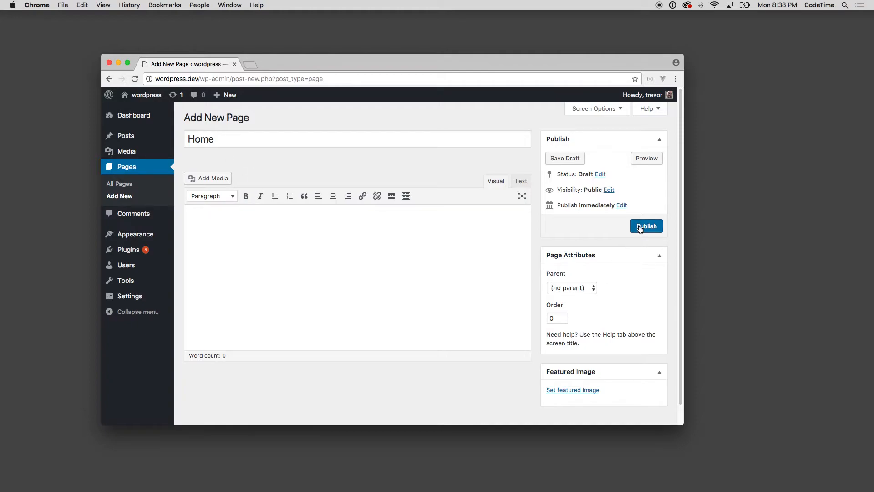
click(646, 225)
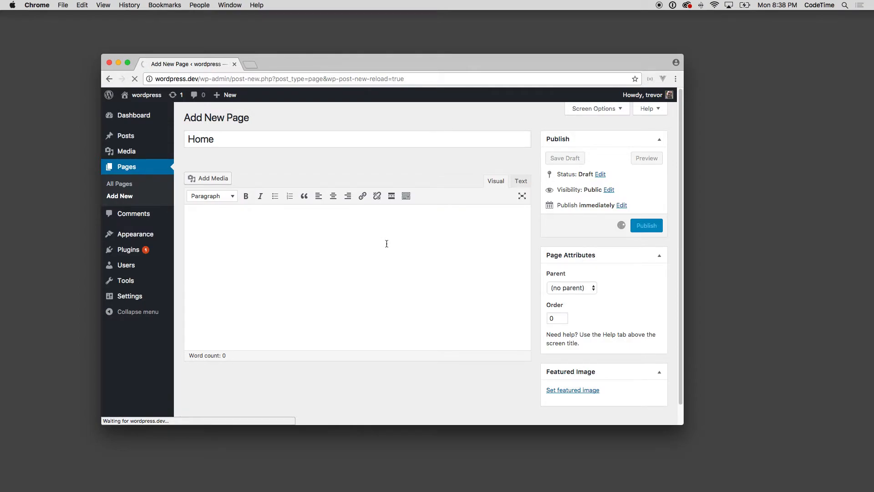
click(647, 225)
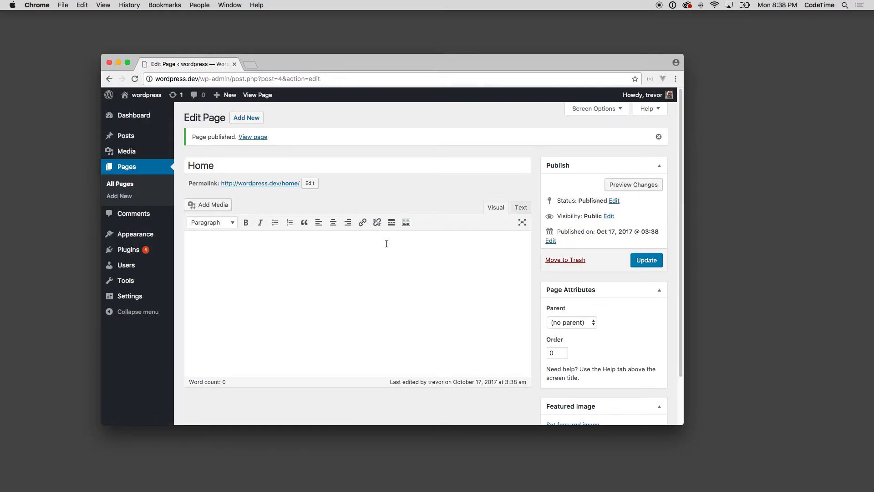